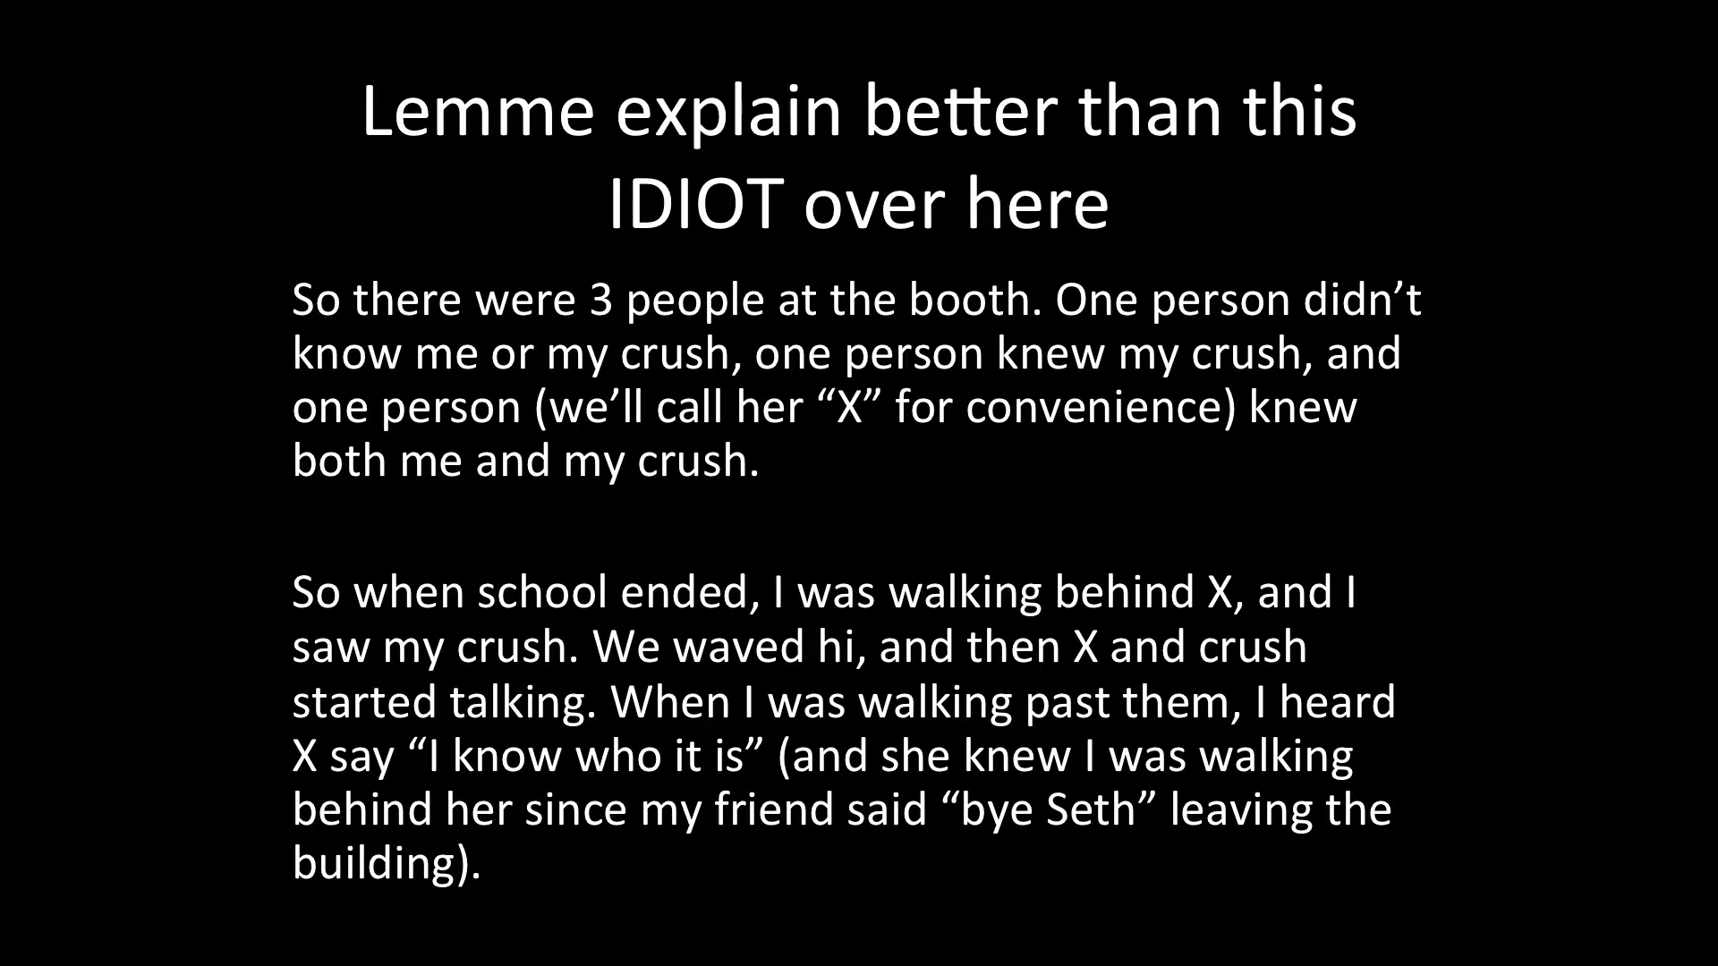
key("Right")
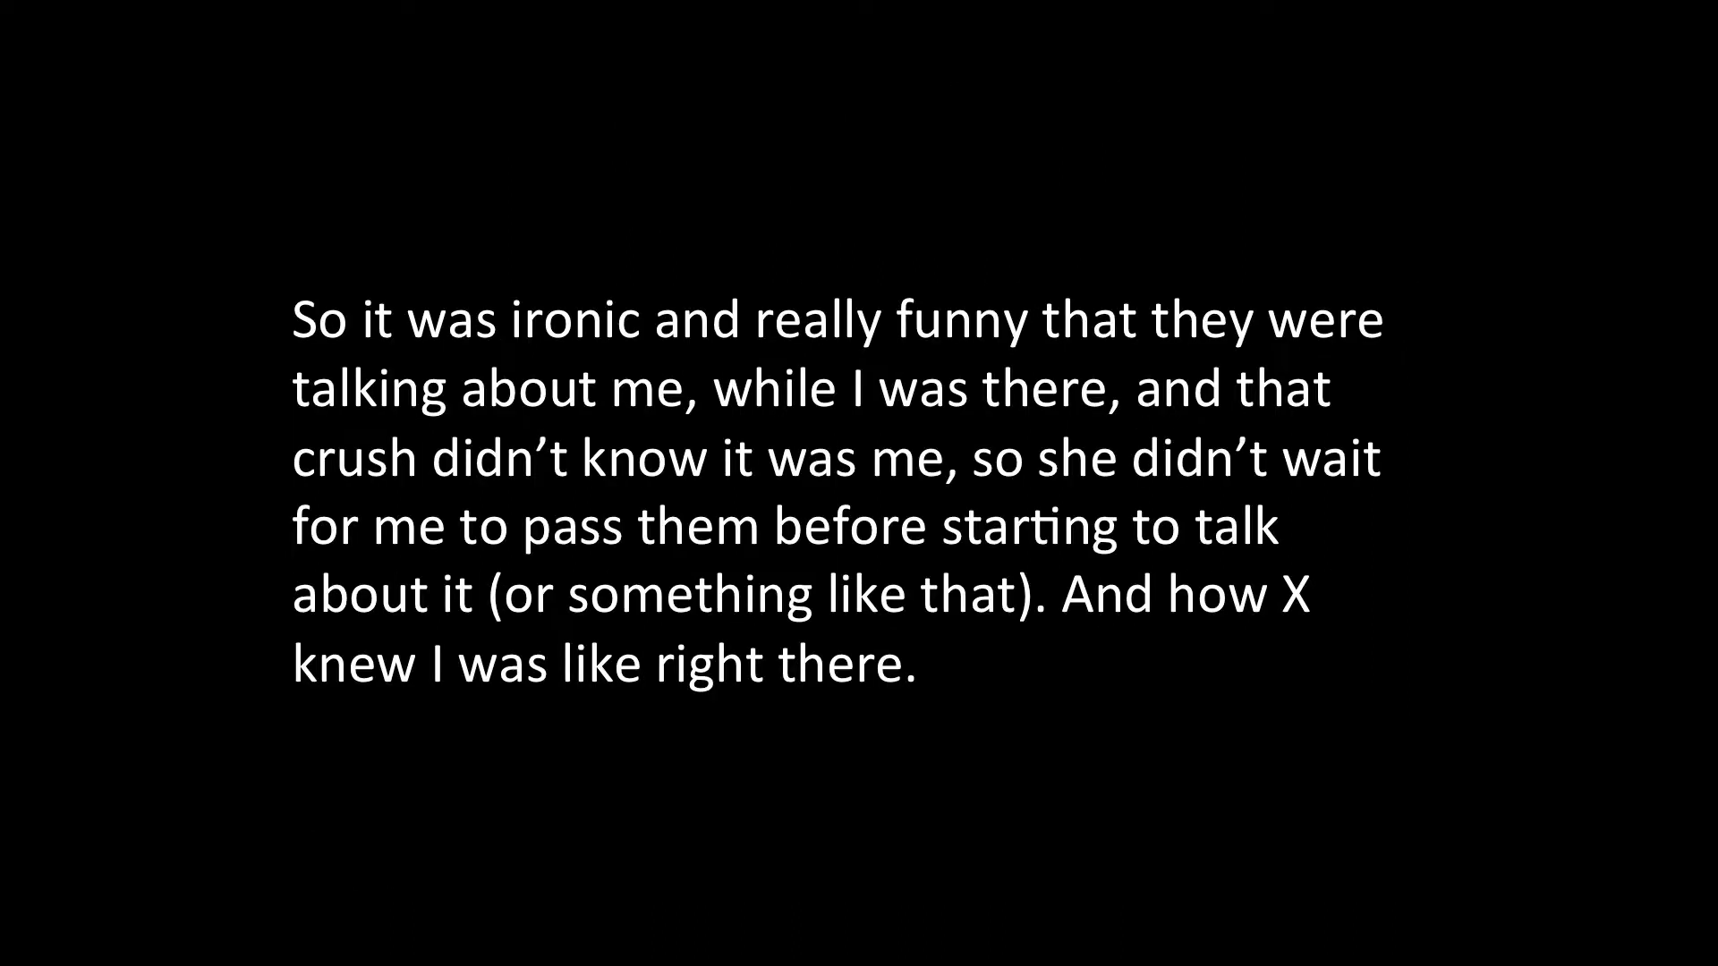